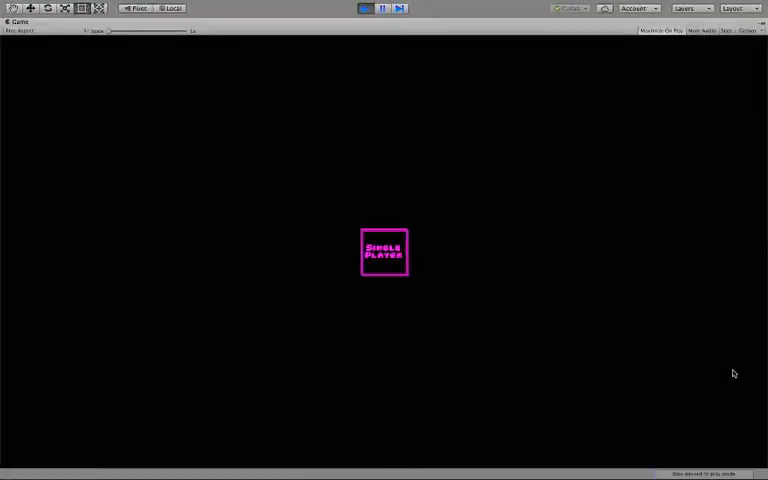
View the cloud and fire-cat sprite sheets full size in the game-jam channel, then return to the feed
click(376, 8)
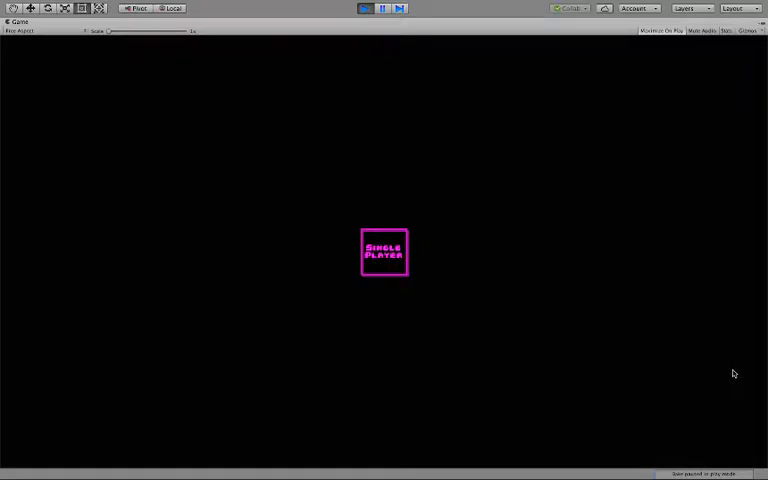
mouse_move(676, 368)
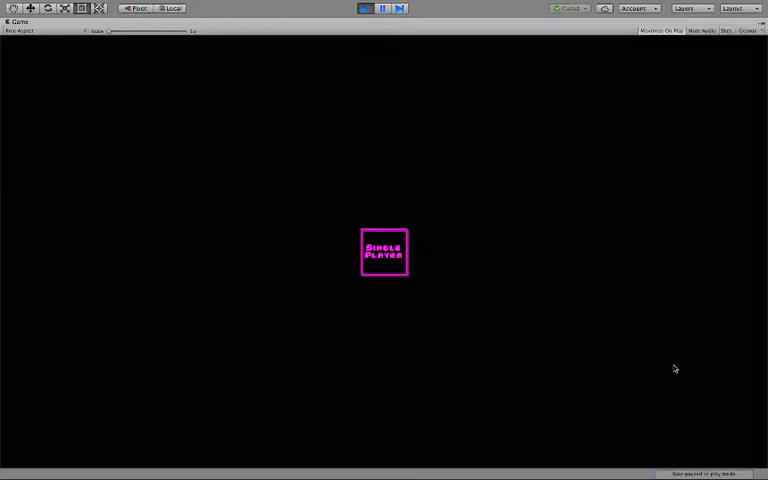
mouse_move(560, 352)
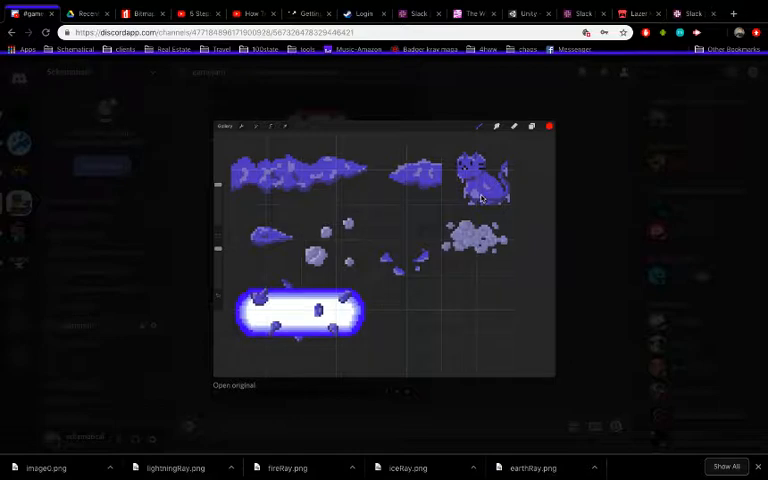
mouse_move(468, 98)
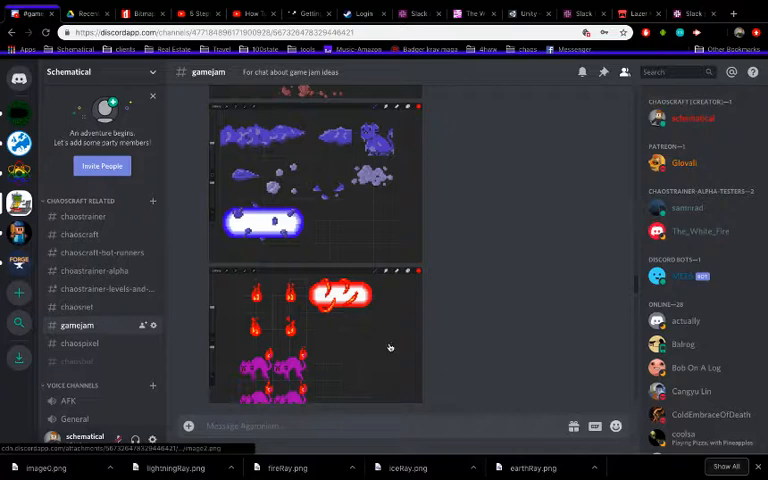
click(344, 296)
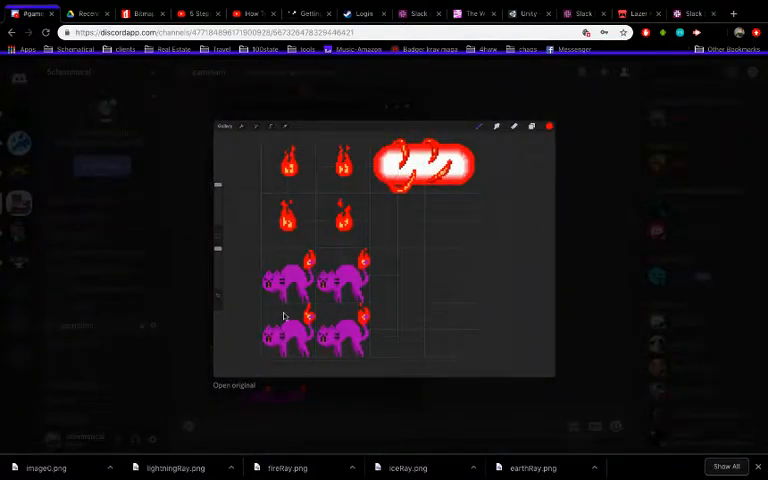
mouse_move(562, 304)
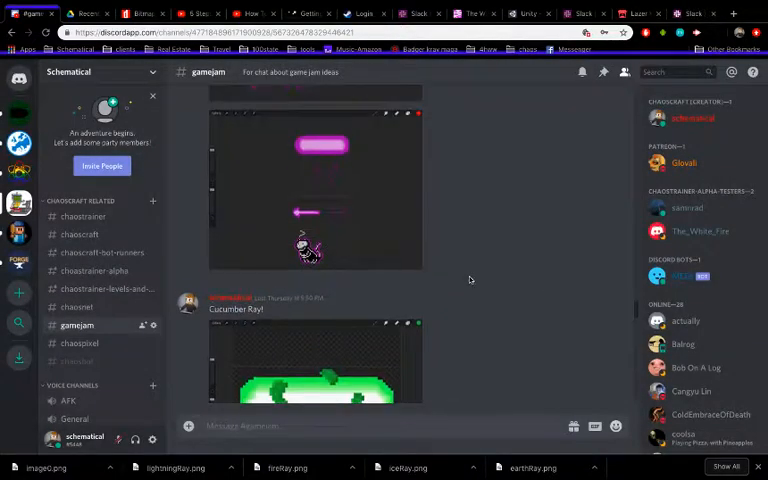
click(320, 184)
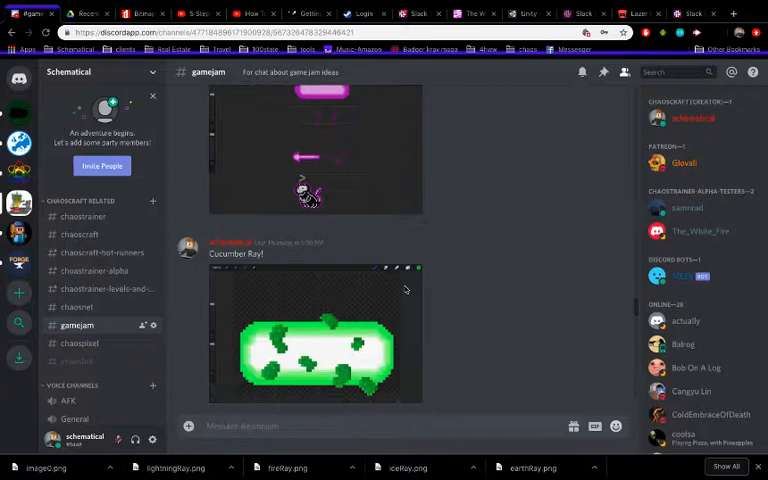
click(316, 344)
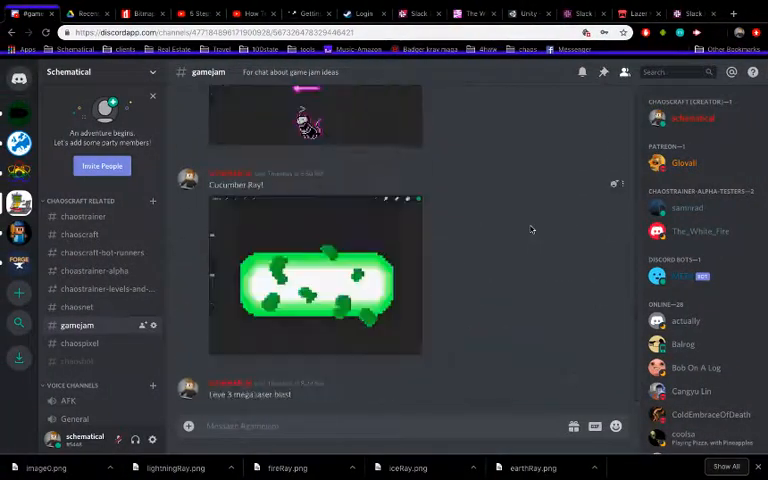
Scroll down the game-jam channel to the screen-recording post below the green blob image
scroll(down, 3)
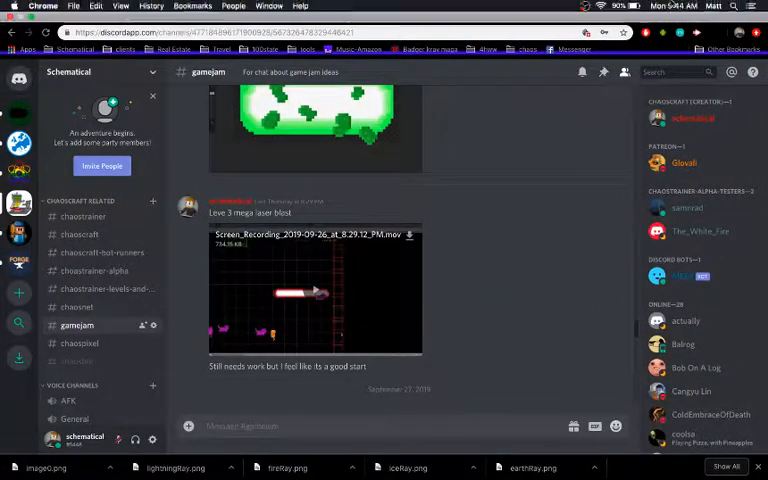